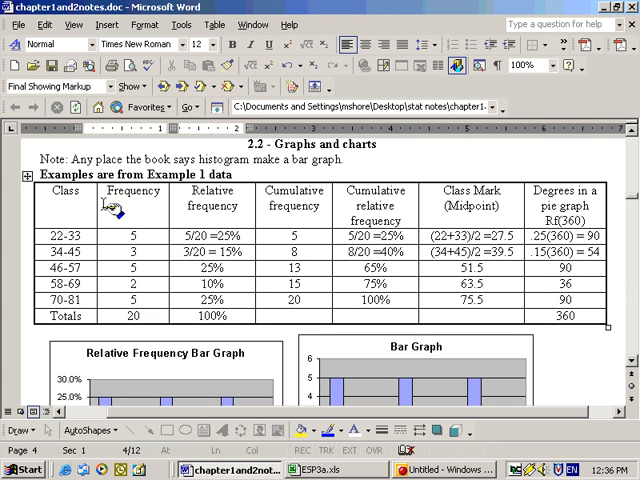
mouse_move(64, 272)
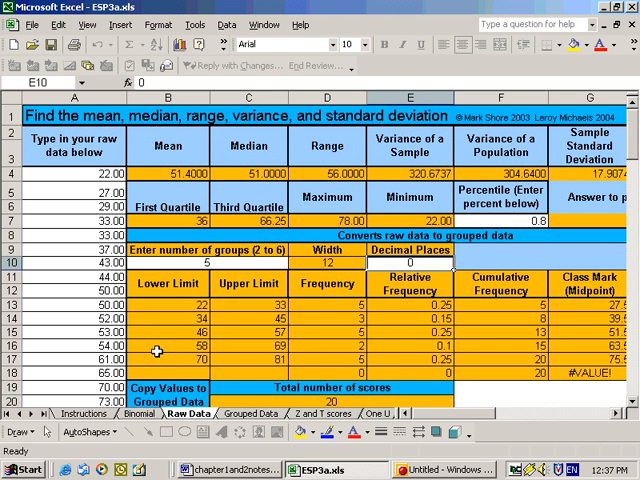
mouse_move(408, 278)
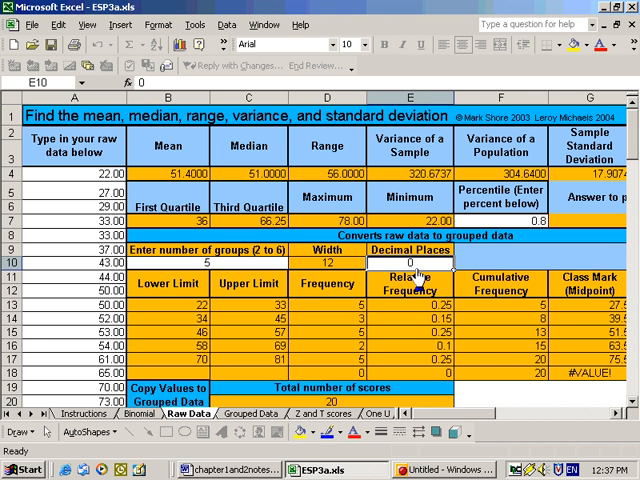
mouse_move(412, 278)
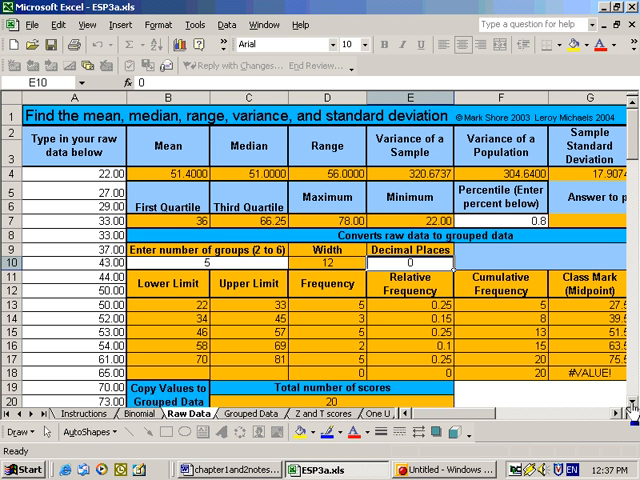
- Show the Grouped Data sheet with its class limits, frequencies and calculated table
scroll("down", 3)
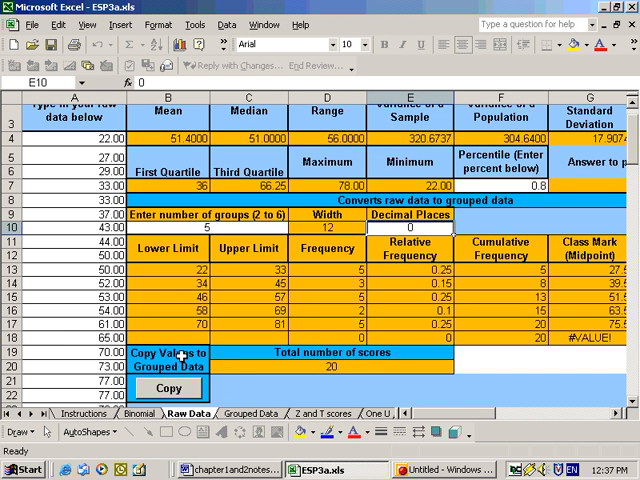
left_click(170, 388)
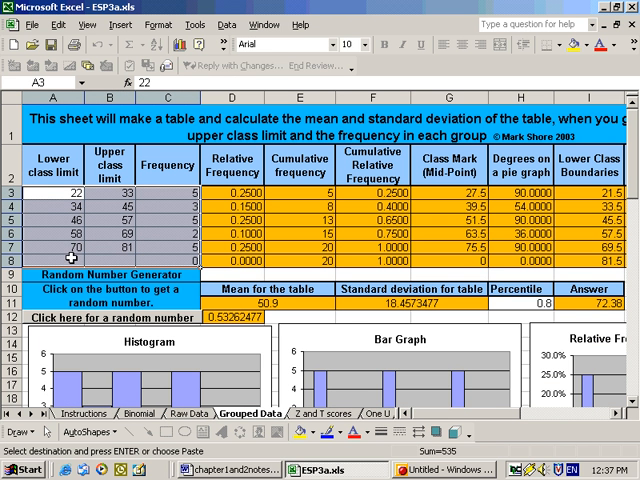
mouse_move(138, 244)
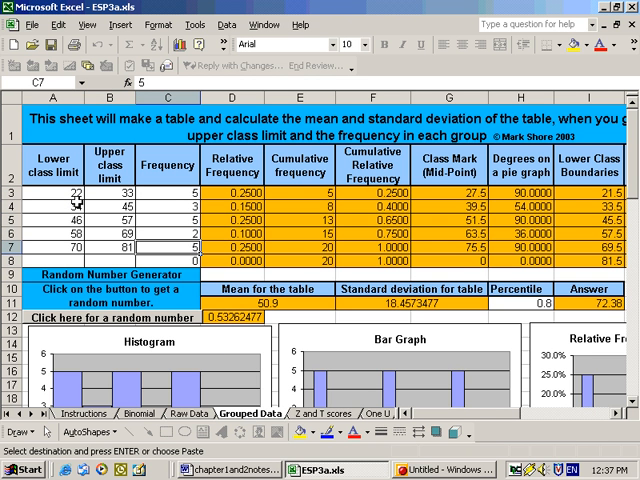
mouse_move(156, 244)
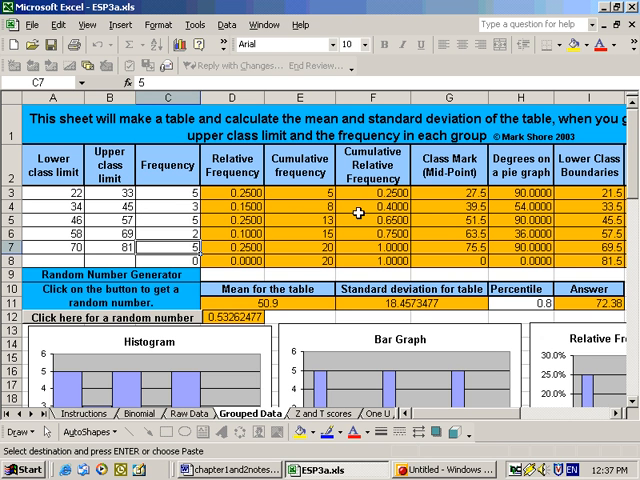
mouse_move(432, 210)
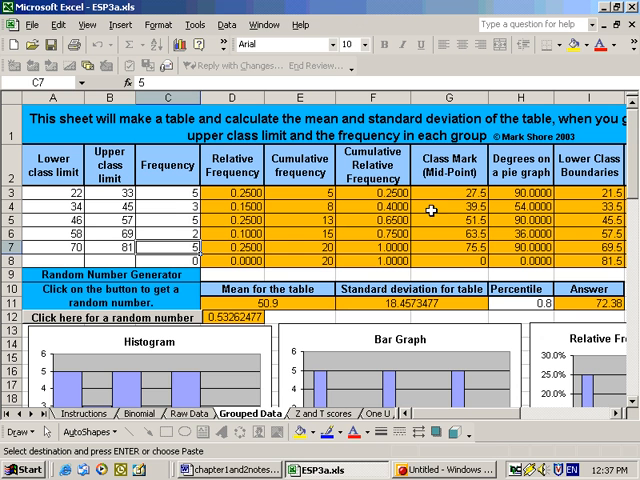
mouse_move(528, 204)
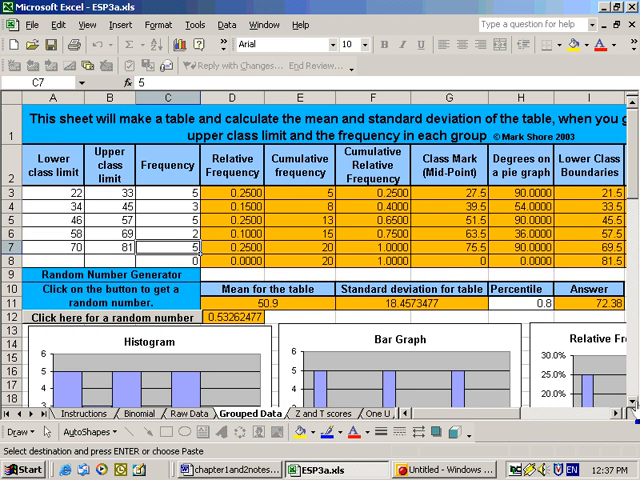
scroll("down", 3)
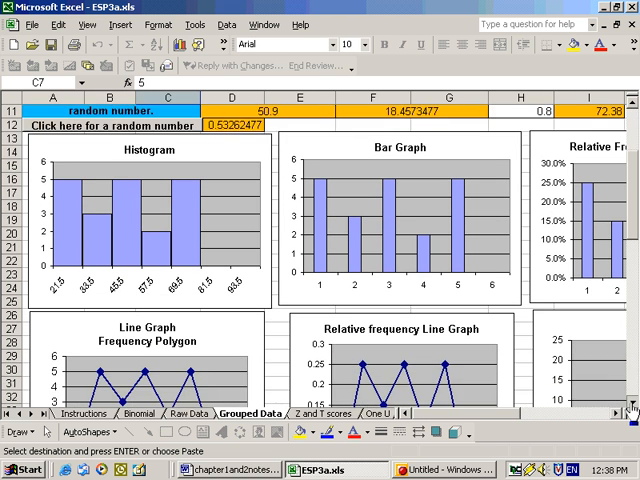
scroll("down", 3)
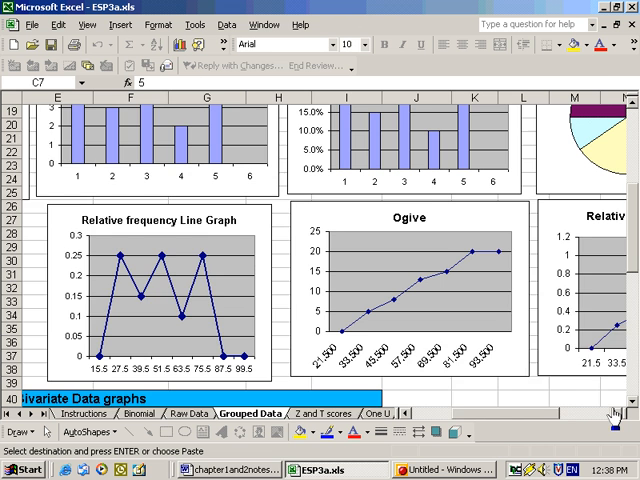
scroll("right", 3)
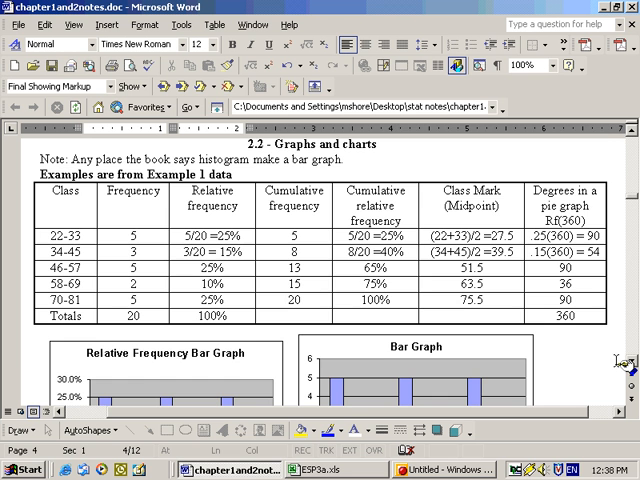
- Scroll the Word chapter notes down past the ogive and histogram to Example 2's frequency table
scroll("down", 3)
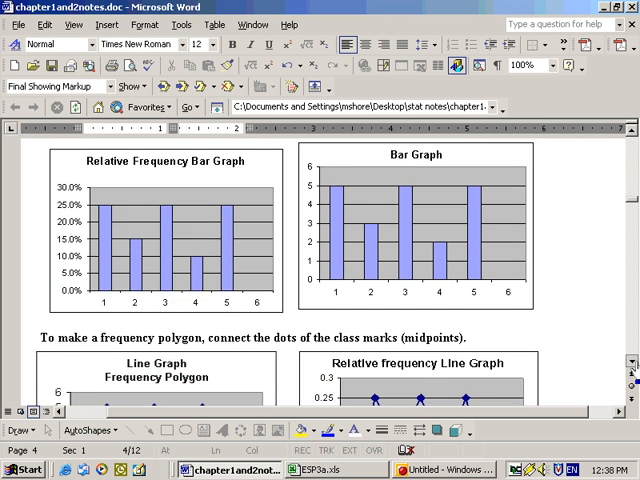
scroll("down", 3)
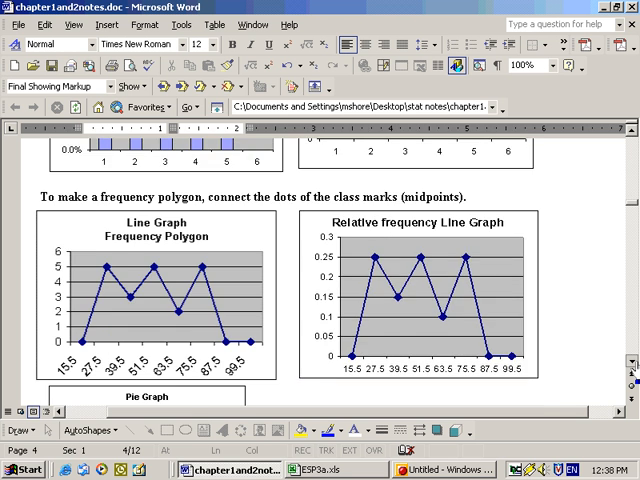
scroll("down", 3)
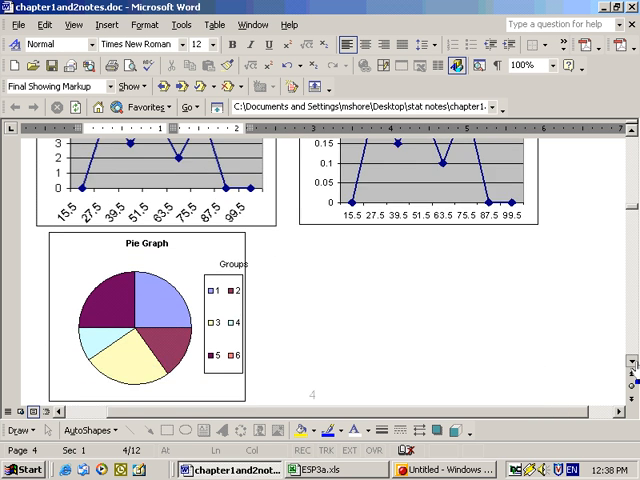
scroll("down", 3)
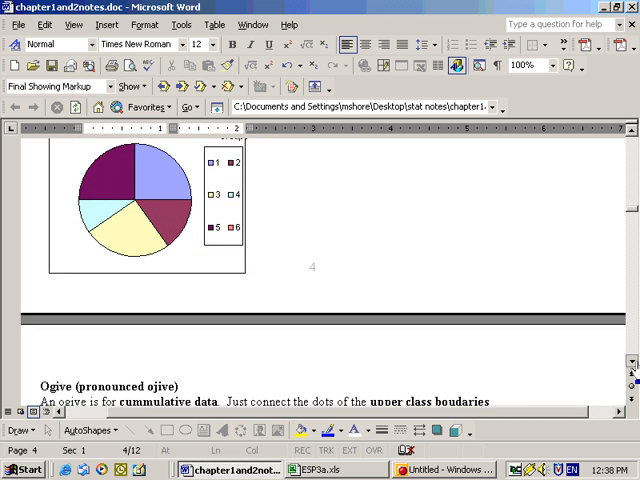
scroll("down", 3)
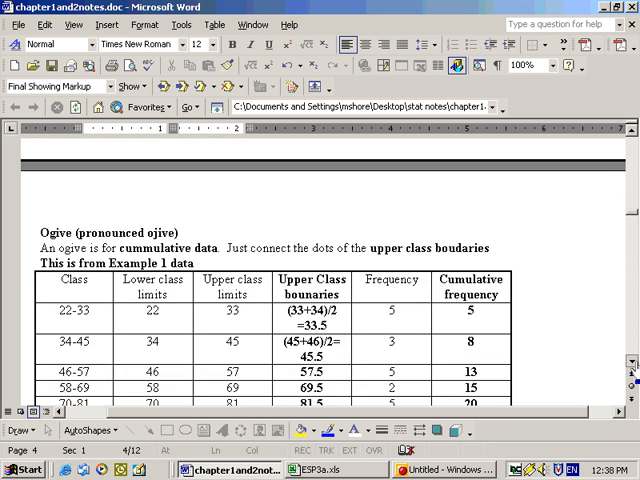
scroll("down", 3)
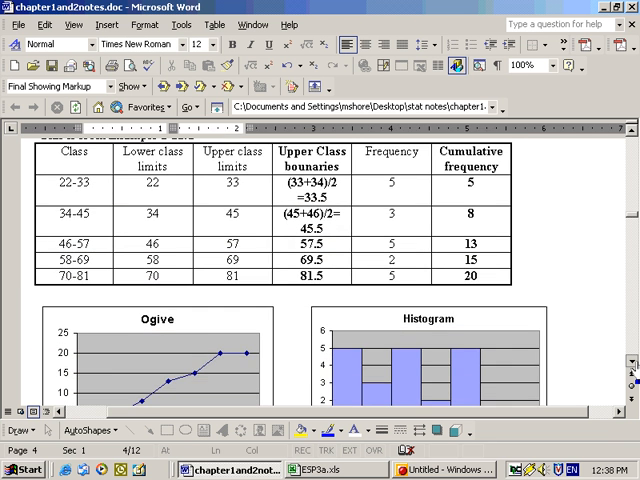
scroll("down", 3)
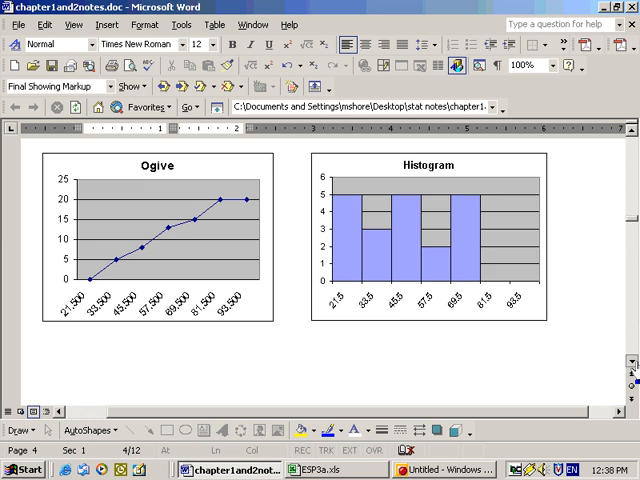
scroll("down", 3)
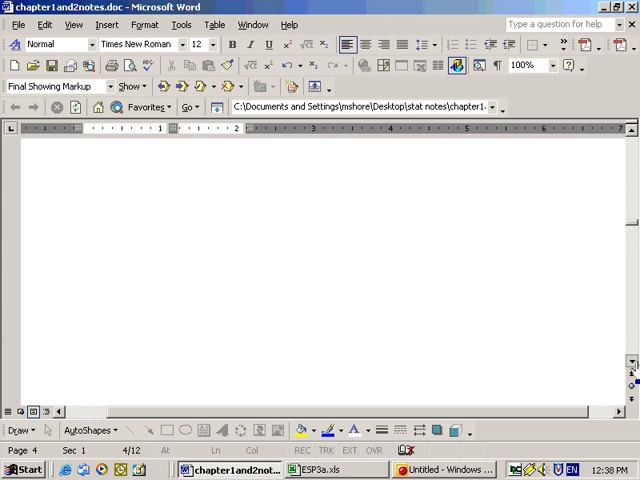
scroll("down", 3)
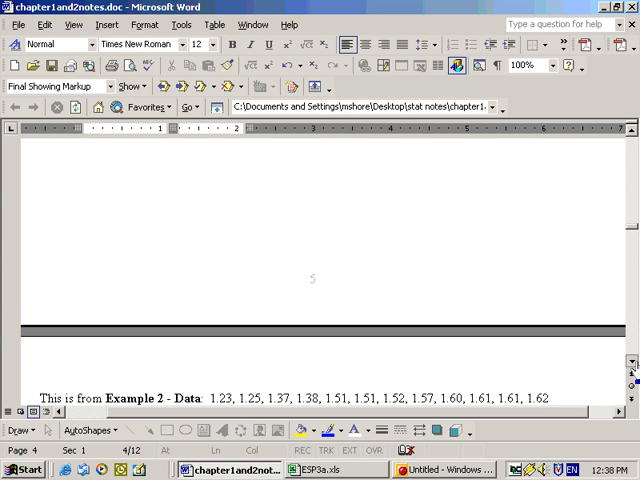
scroll("down", 3)
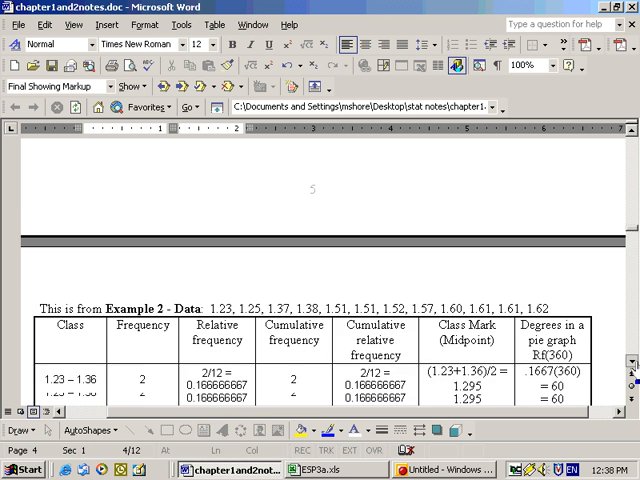
scroll("down", 3)
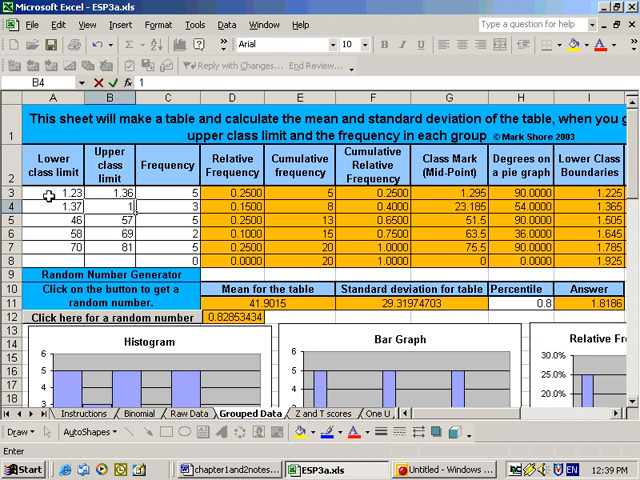
- Enter upper limits 1.50 and 1.64 and move to the frequency cells for counts 2, 2, 8
type("1.50")
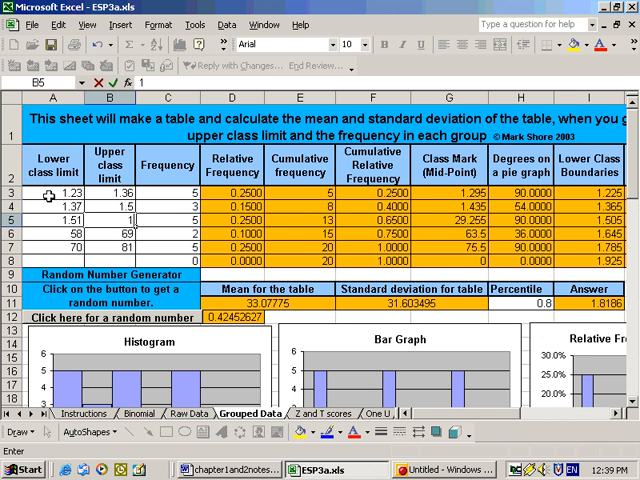
type("1.64")
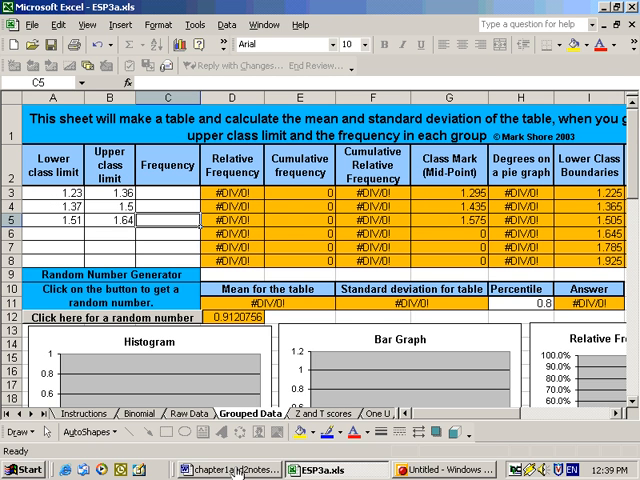
left_click(234, 470)
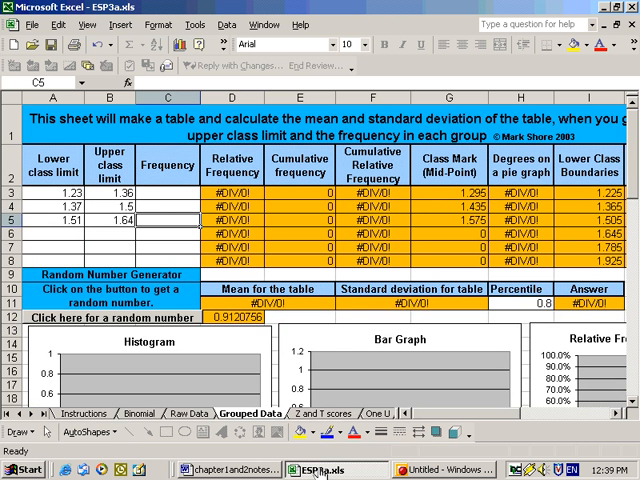
left_click(166, 192)
type("2")
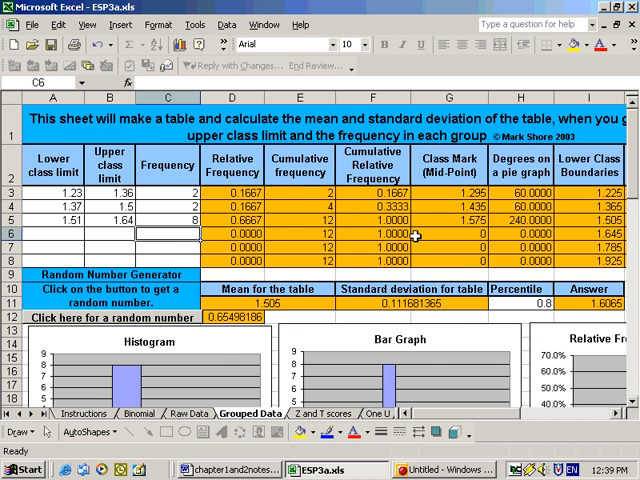
scroll("right", 3)
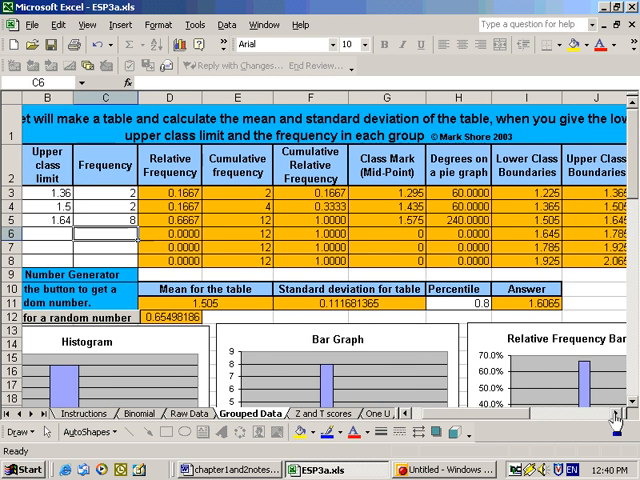
scroll("right", 3)
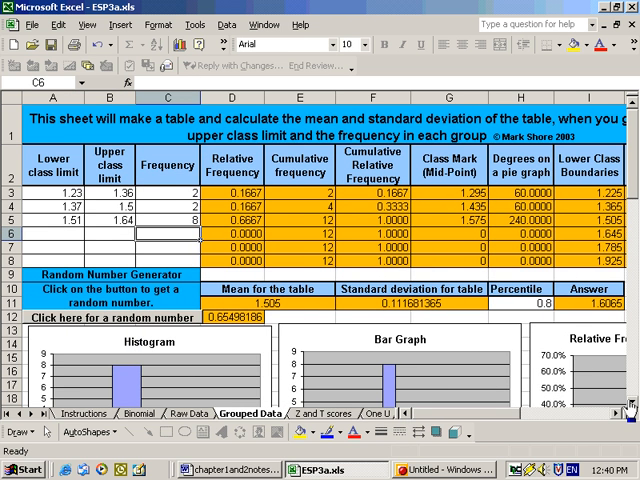
scroll("down", 3)
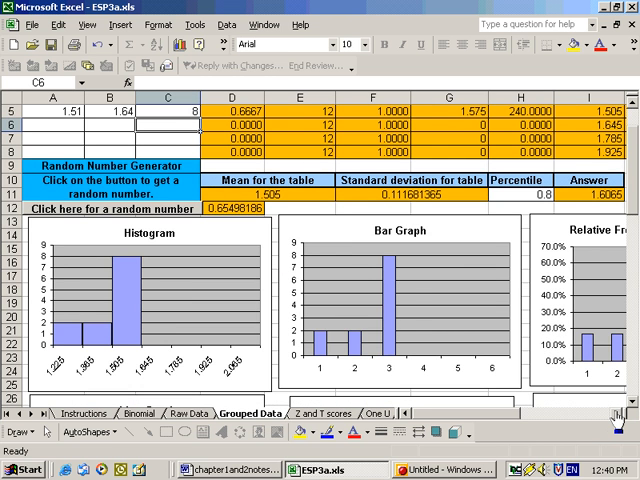
scroll("right", 3)
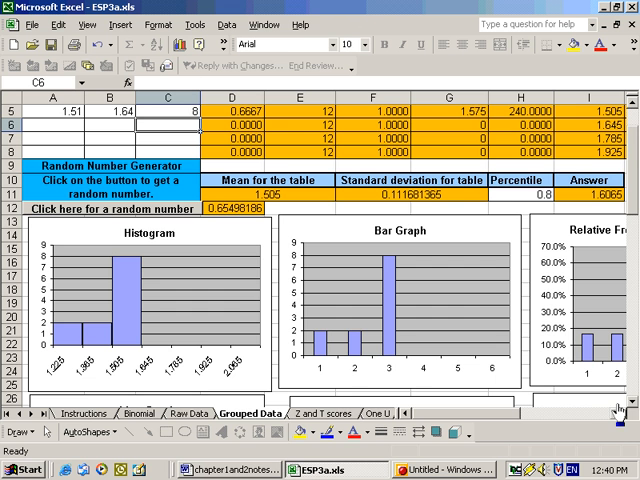
scroll("down", 3)
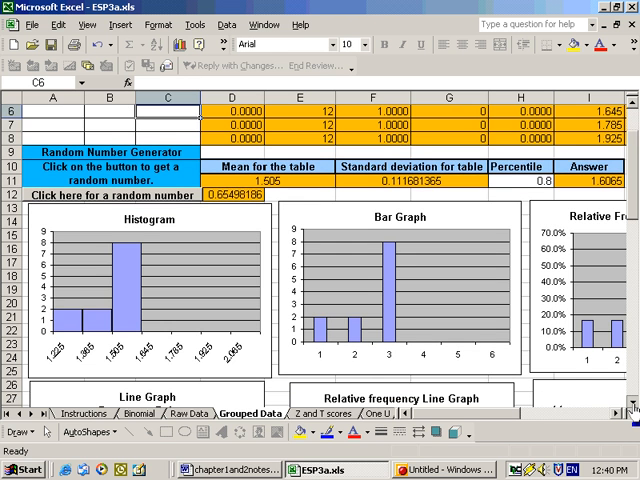
scroll("down", 3)
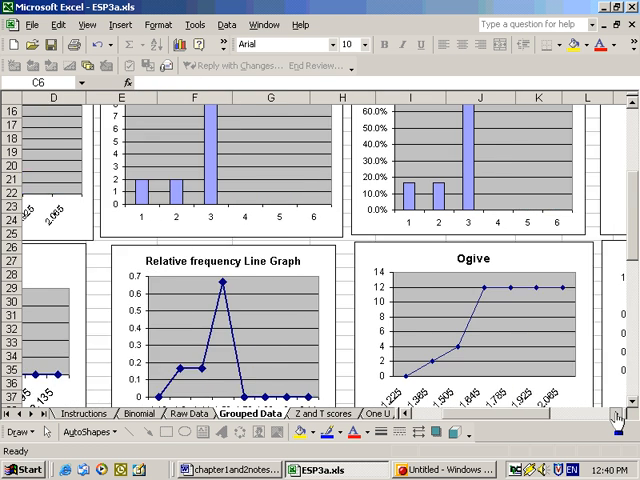
scroll("right", 3)
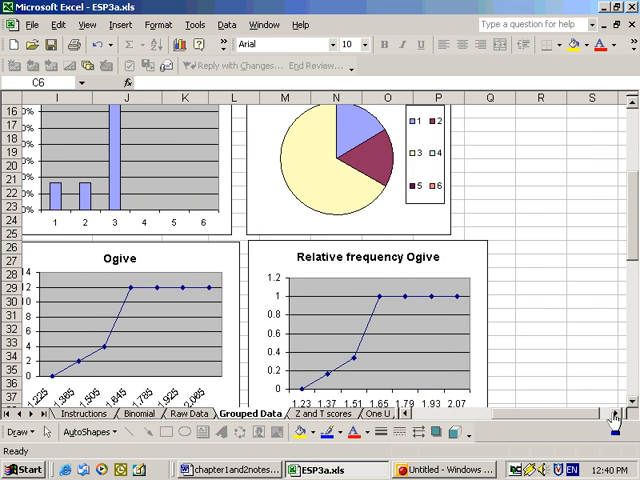
scroll("right", 3)
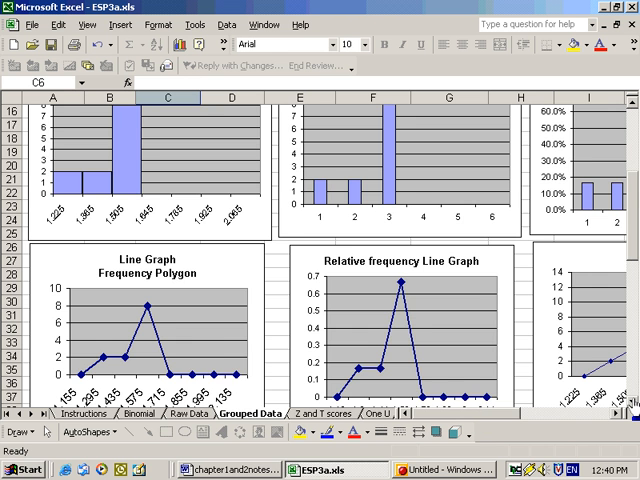
scroll("down", 3)
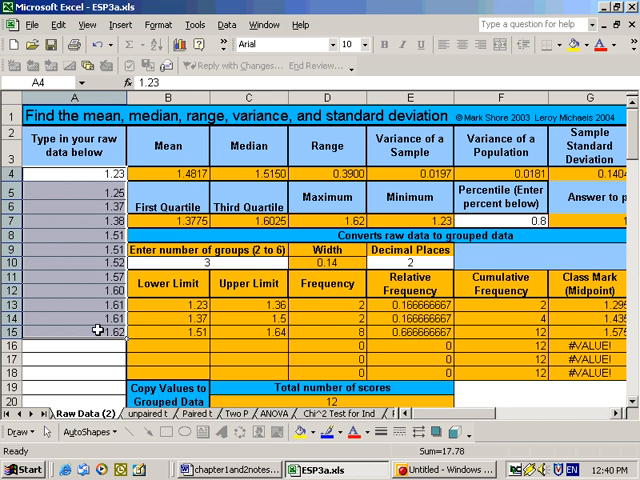
- Copy the 1.23–1.64 data and paste it as values onto Raw Data, then return to Grouped Data
right_click(90, 176)
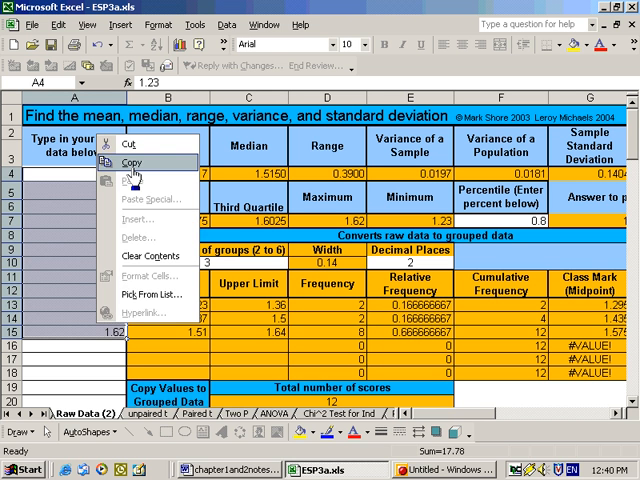
left_click(126, 160)
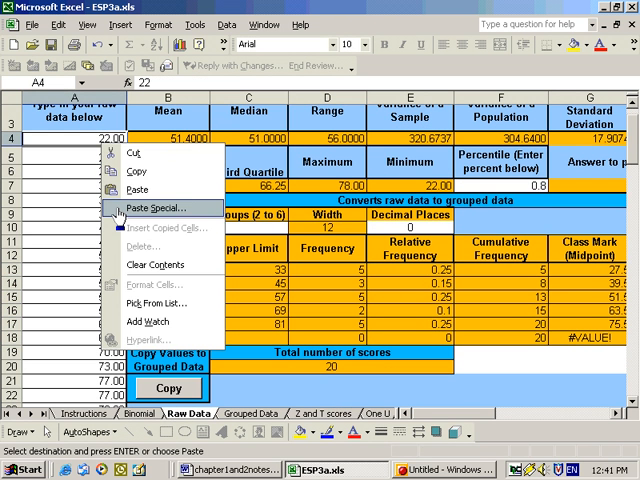
left_click(156, 208)
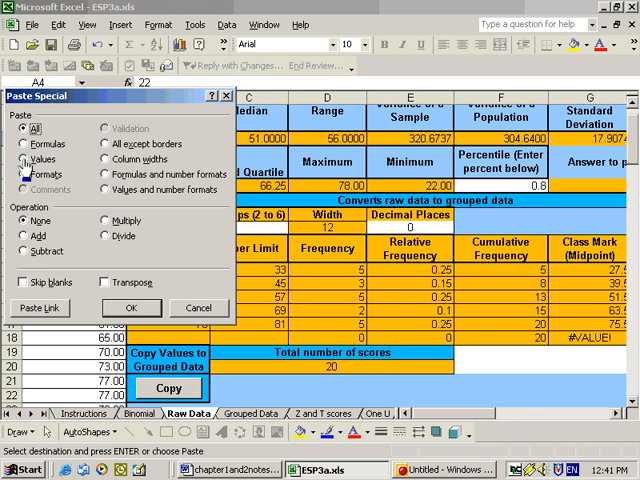
left_click(132, 308)
type("2")
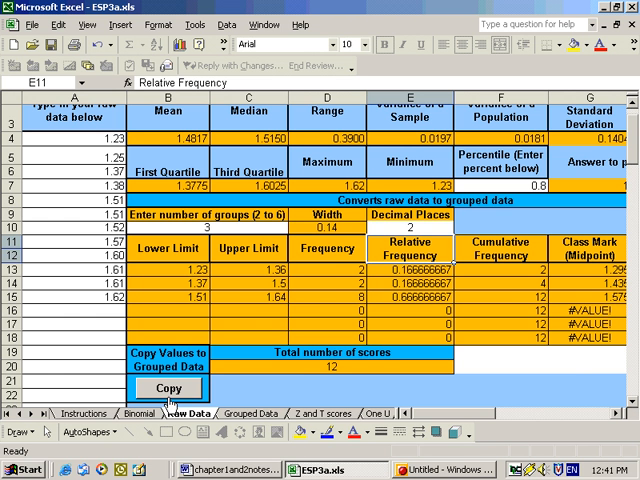
left_click(264, 412)
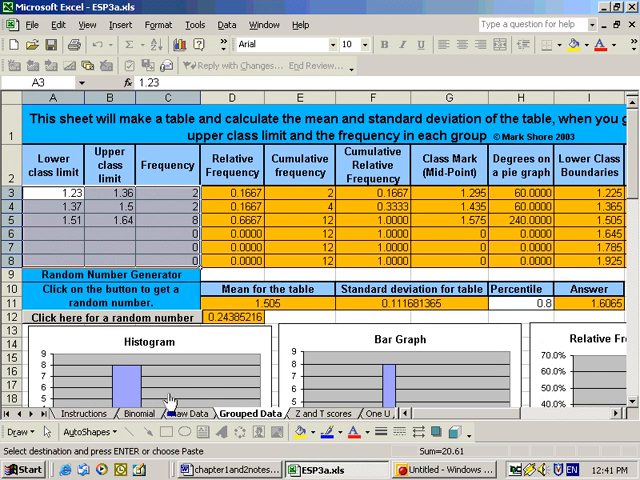